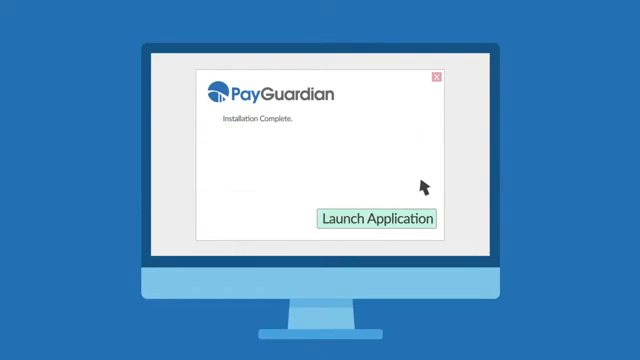
Step: Launch the newly installed PayGuardian so its main window with settings and payment server options appears
{"action": "left_click", "coordinate": [376, 218]}
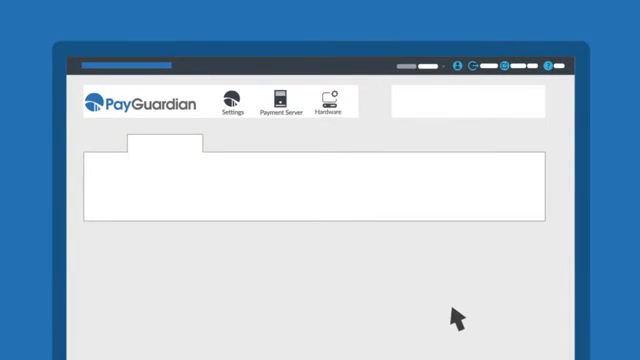
{"action": "left_click", "coordinate": [378, 104]}
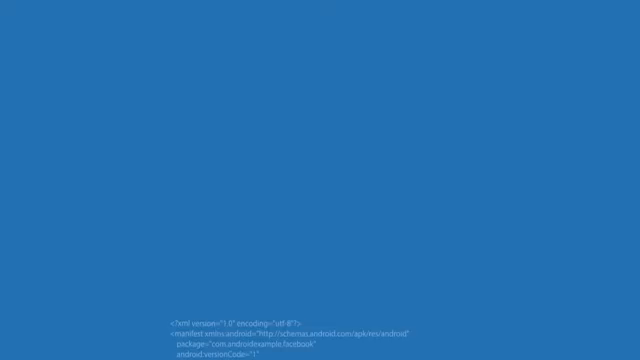
Step: Scroll the AndroidManifest.xml listing to its closing manifest tag, past the Internet permission entry
{"action": "scroll", "scroll_direction": "down", "scroll_amount": 3}
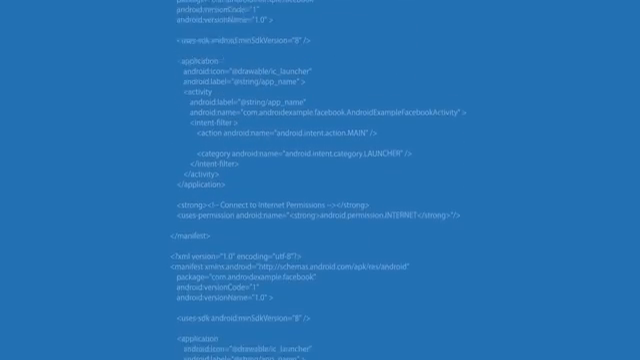
{"action": "scroll", "scroll_direction": "down", "scroll_amount": 3}
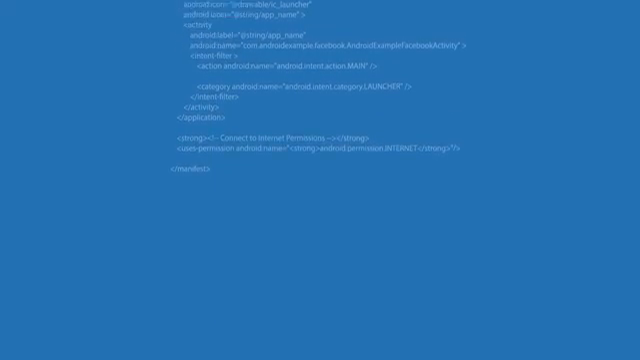